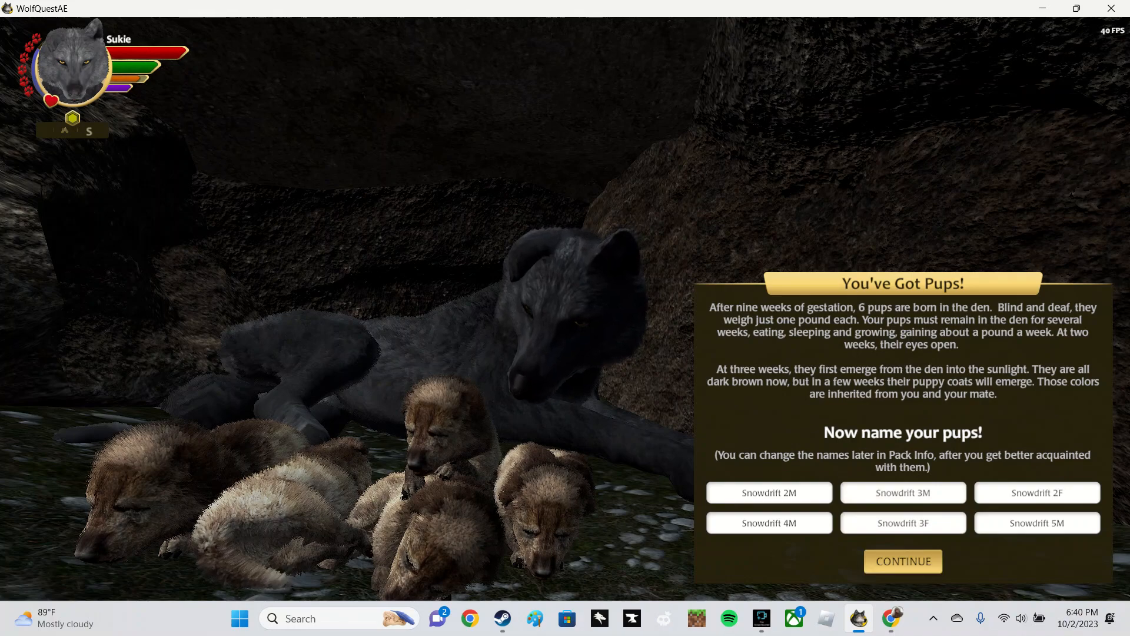
Accept the newborn pups with their default Snowdrift names and continue
{"action": "left_click", "coordinate": [903, 561]}
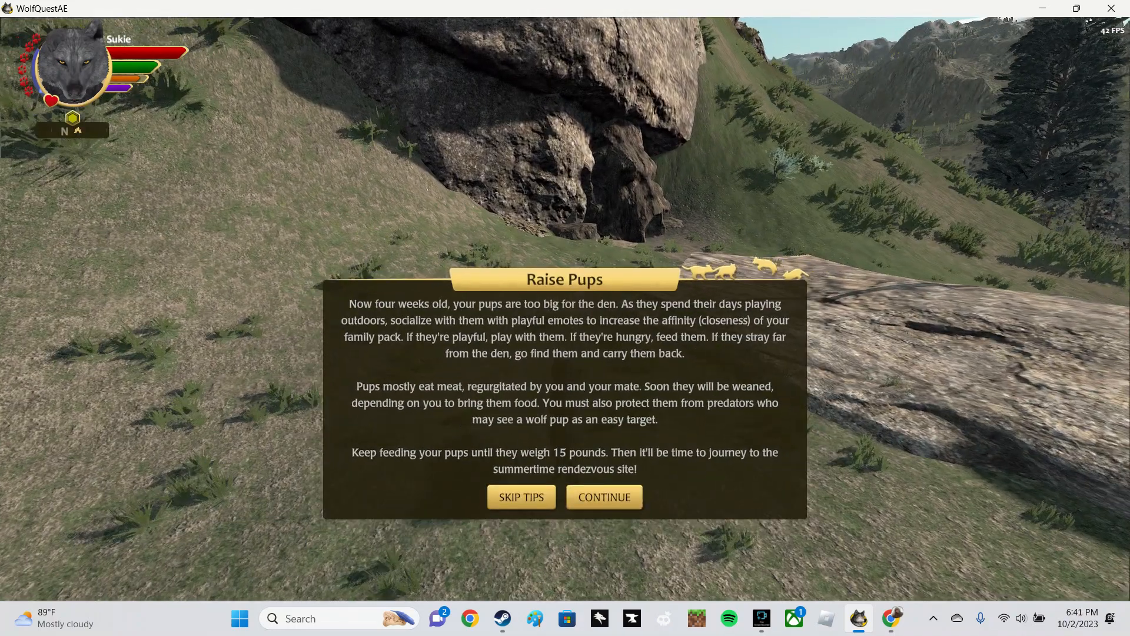
Dismiss the Raise Pups tips and walk Sukie out among the pups
{"action": "left_click", "coordinate": [604, 496]}
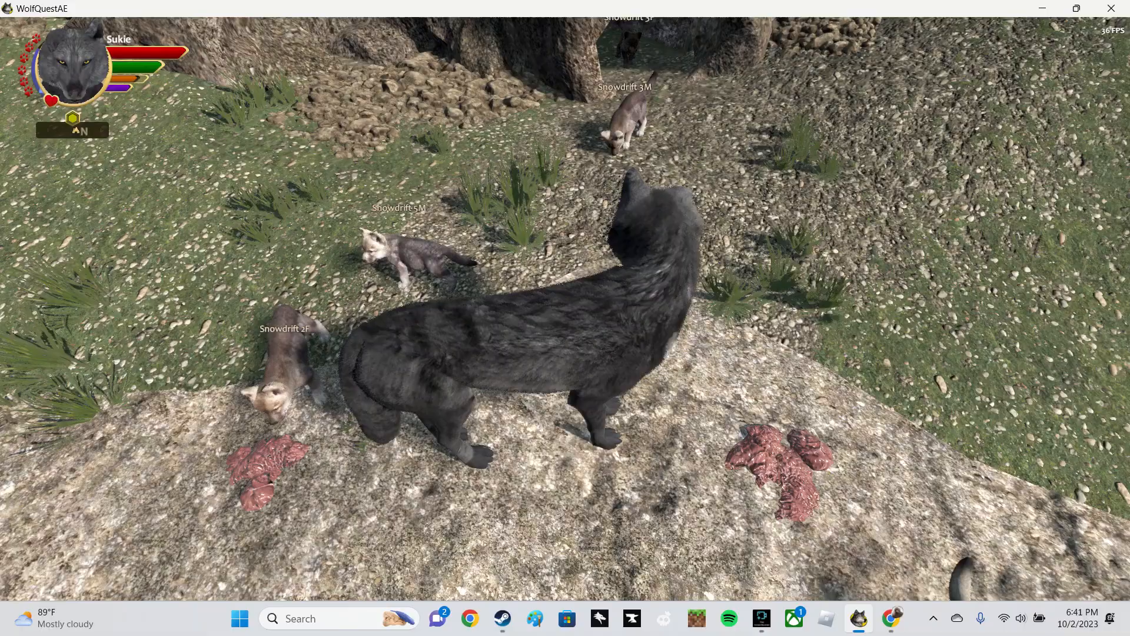
{"action": "key", "text": "w"}
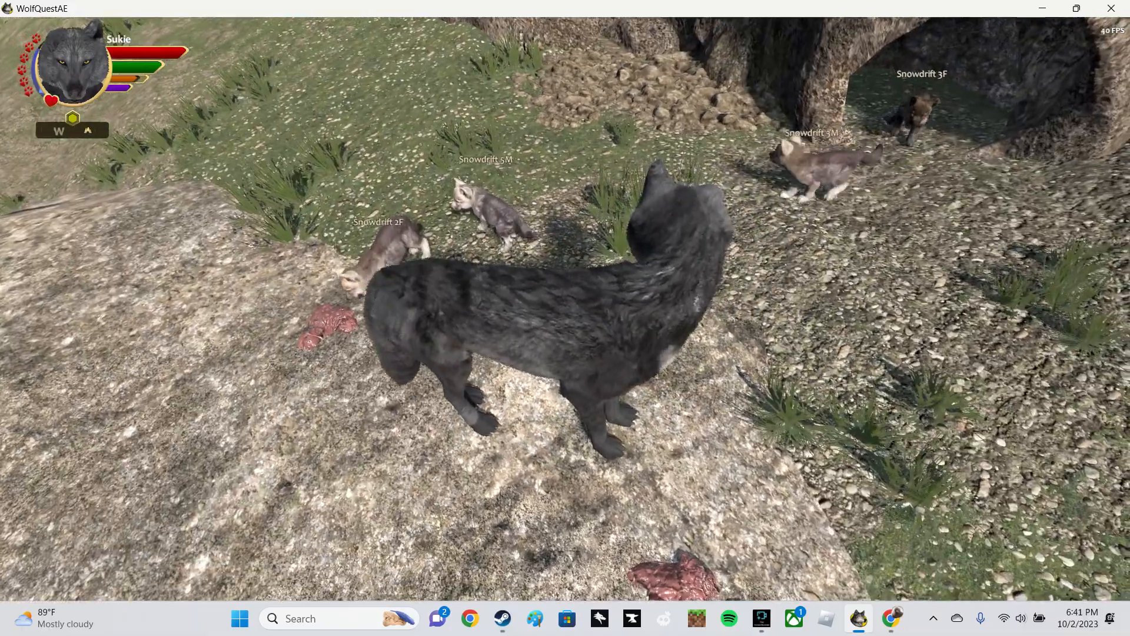